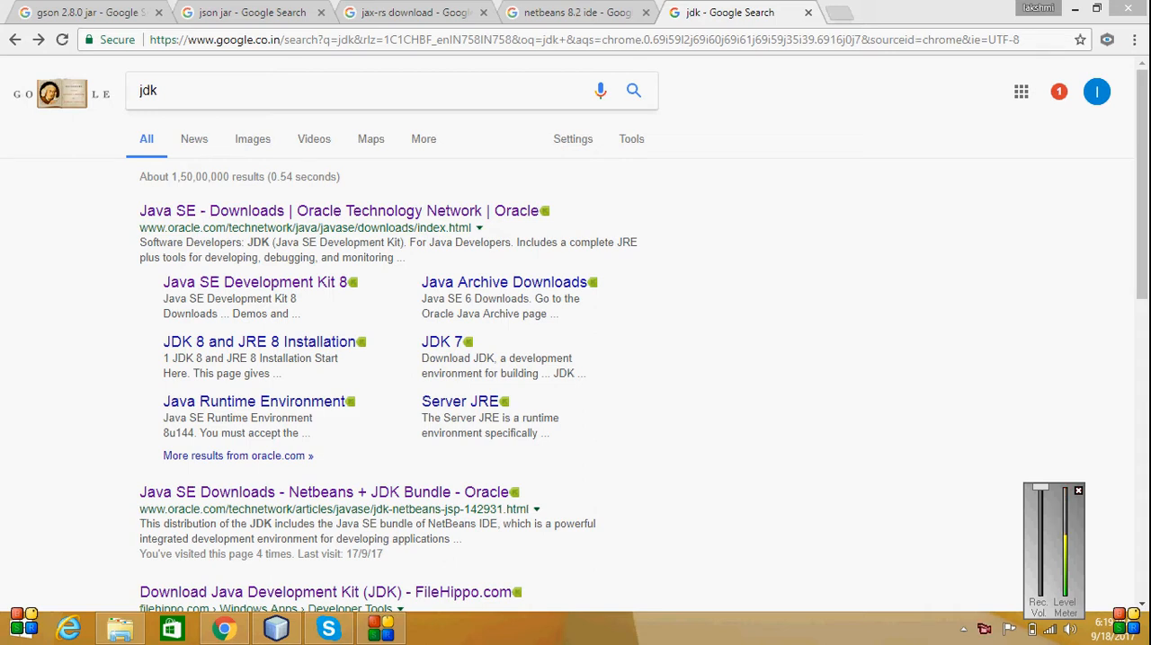
mouse_move(340, 210)
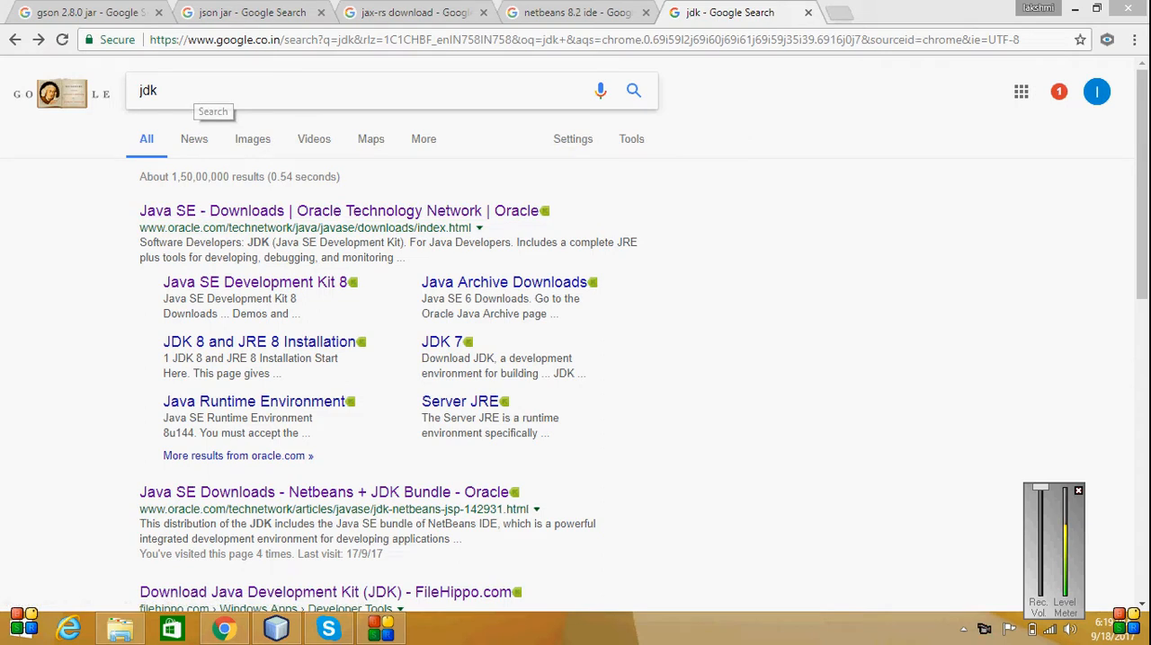
Open the Java SE downloads result, then the JDK 8u144 page and its installer table.
click(327, 210)
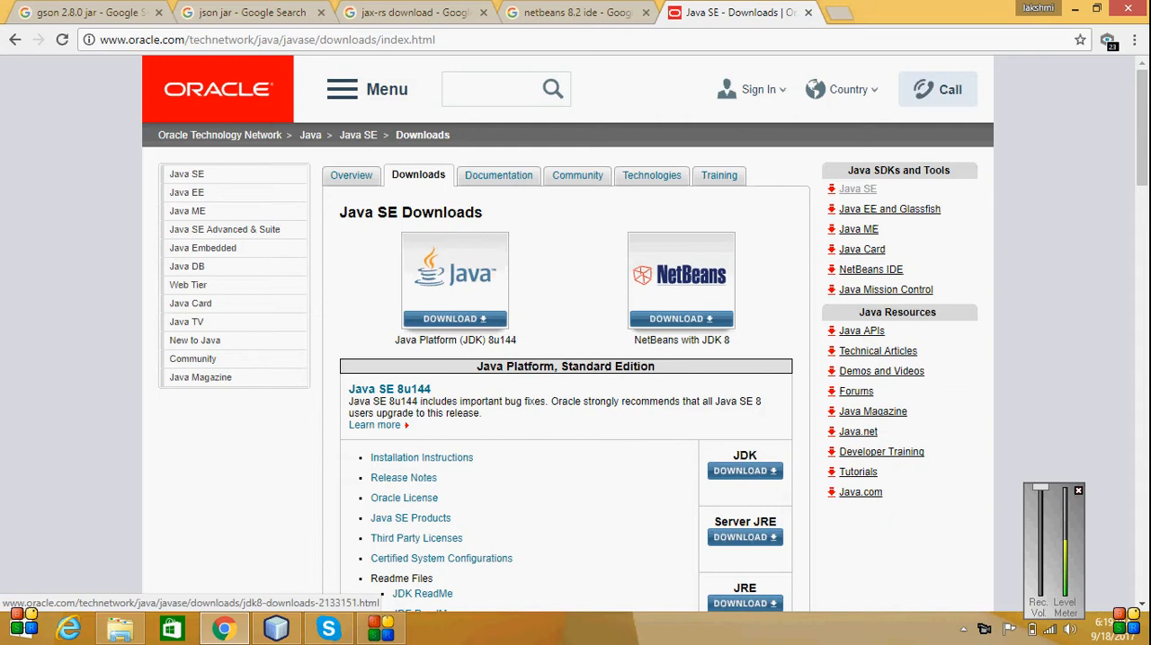
click(745, 471)
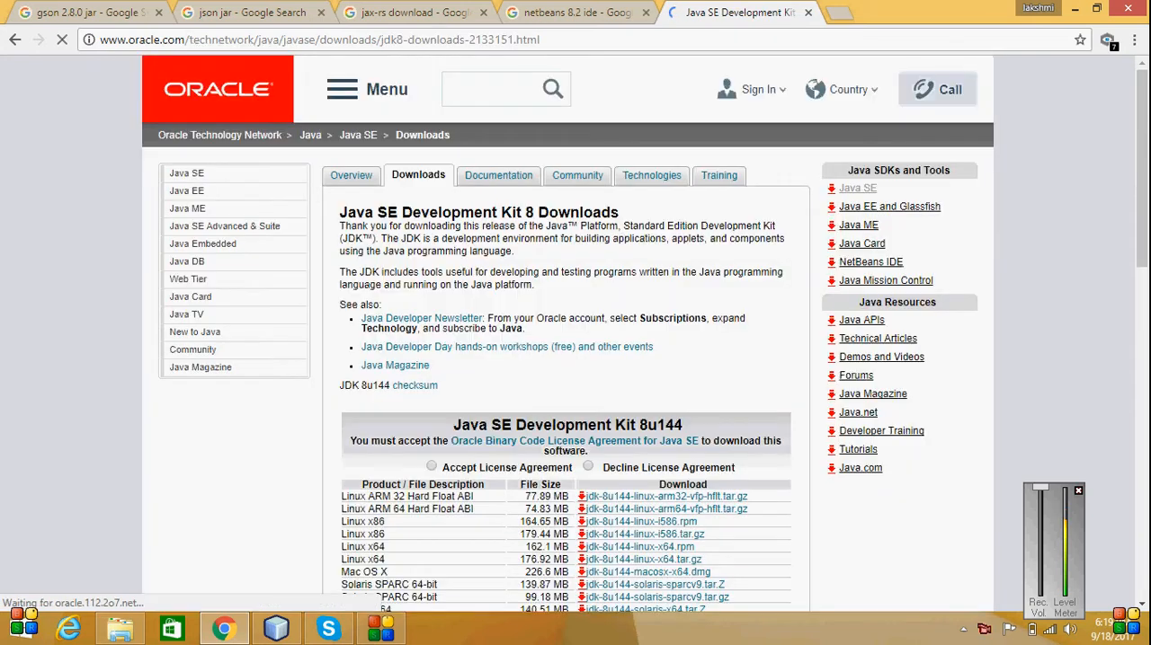
scroll(down, 3)
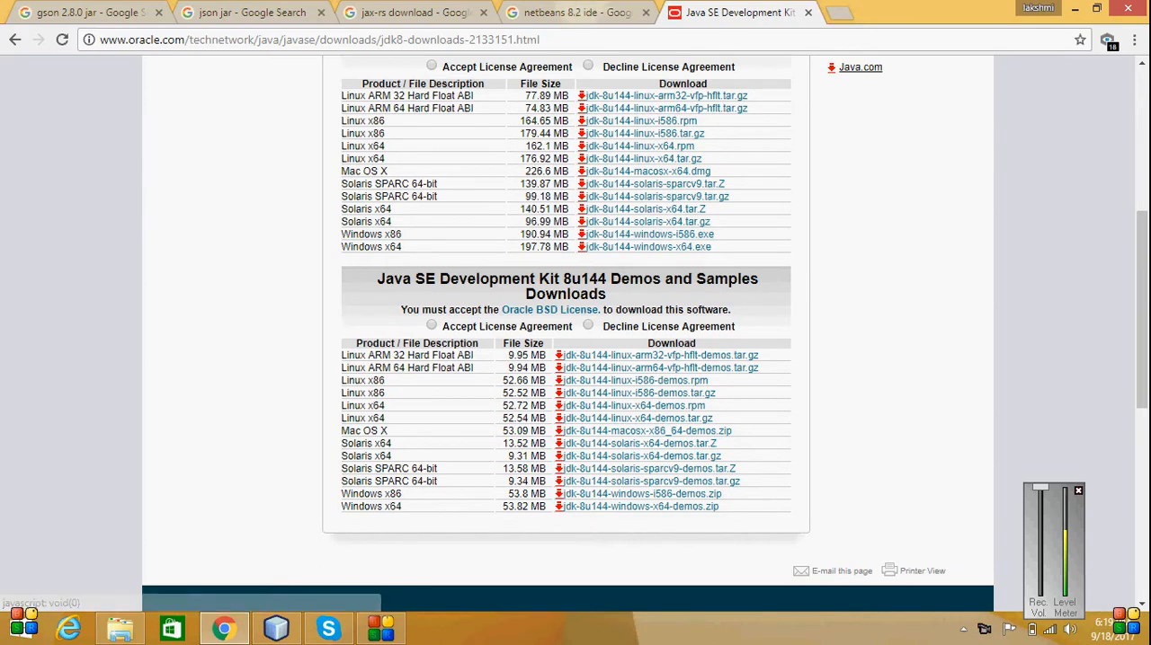
From the 'netbeans 8.2 ide' search results, open the NetBeans IDE 8.2 download page.
click(571, 12)
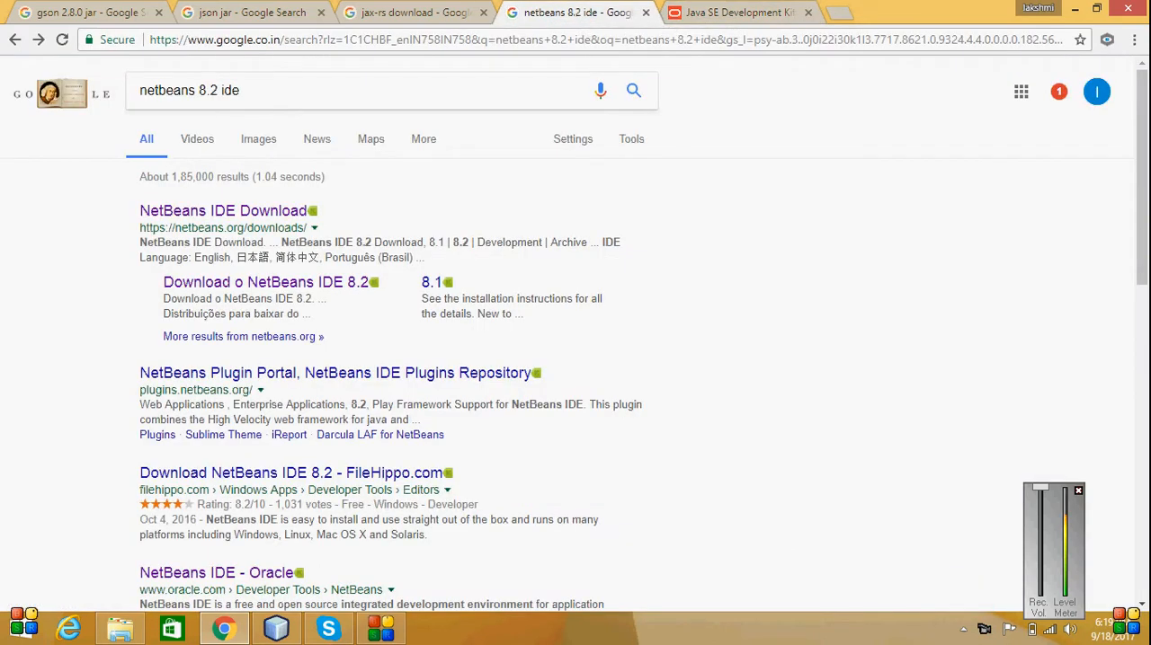
click(360, 90)
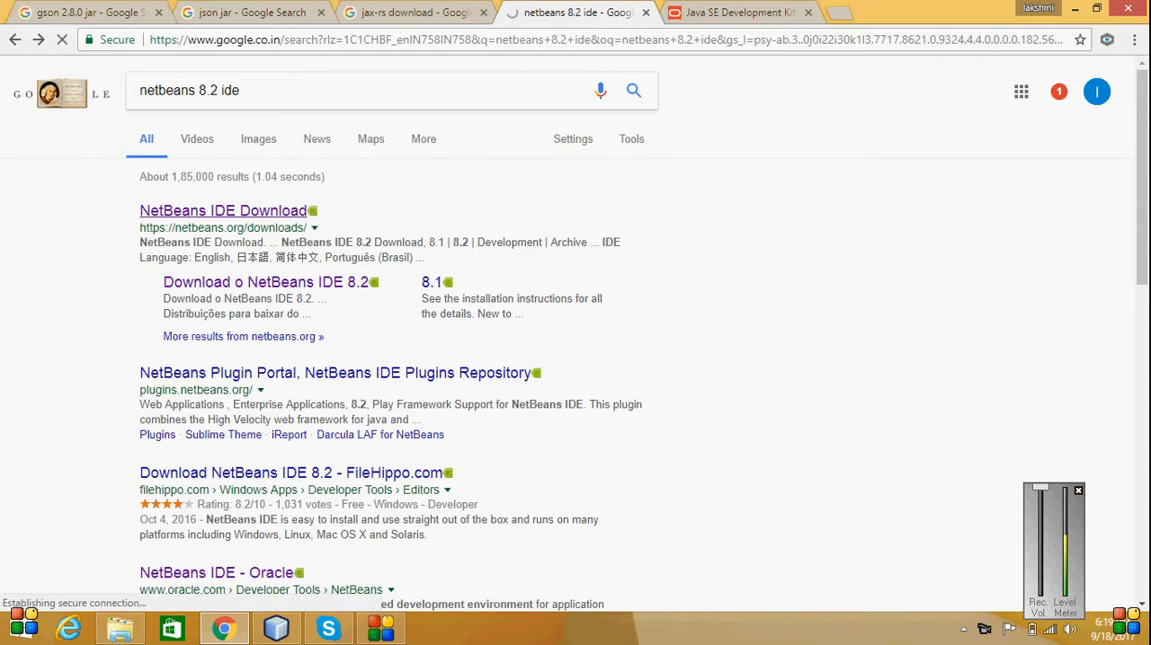
click(223, 211)
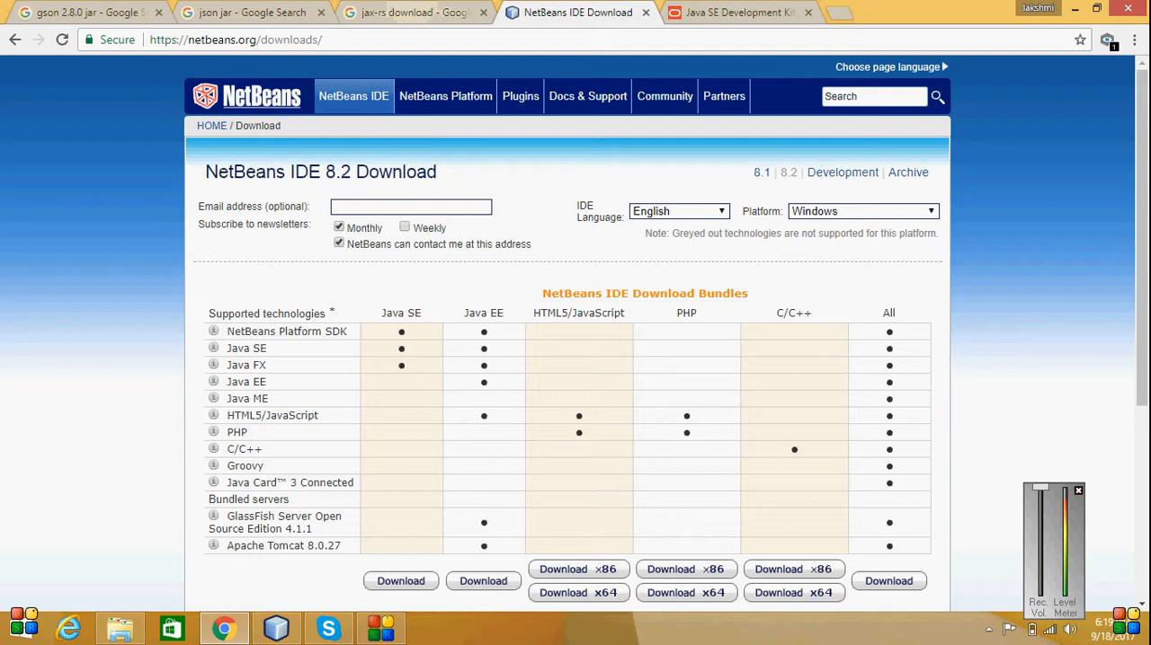
mouse_move(252, 12)
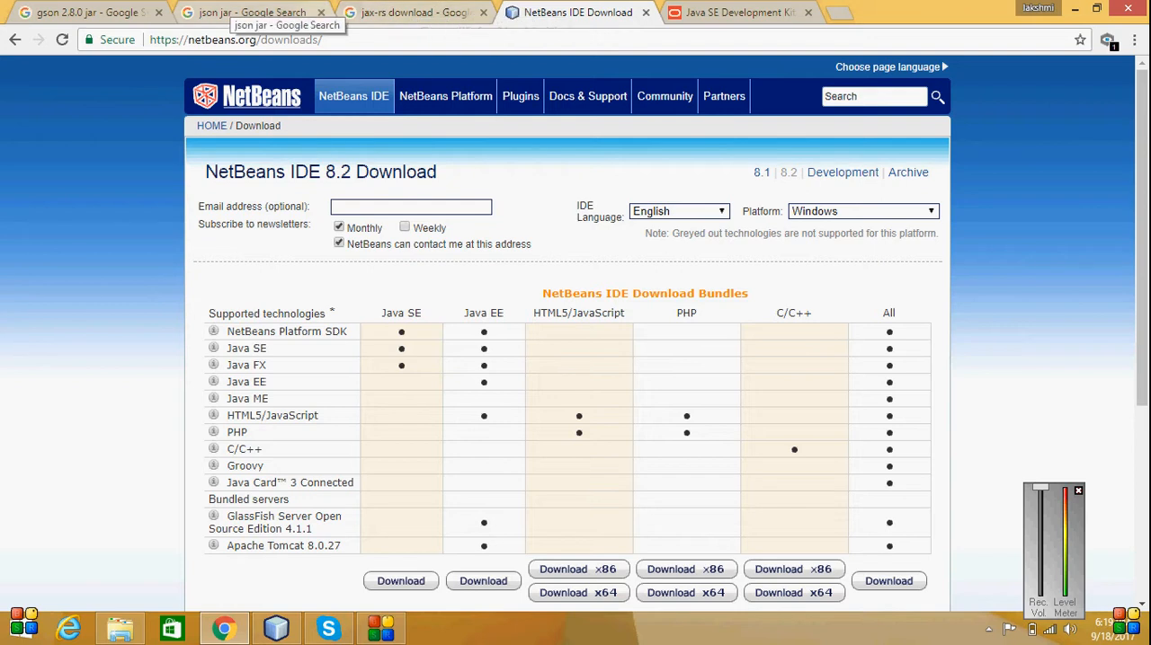
Open the Maven Repository page for Gson 2.8.0 from the gson search results.
click(81, 11)
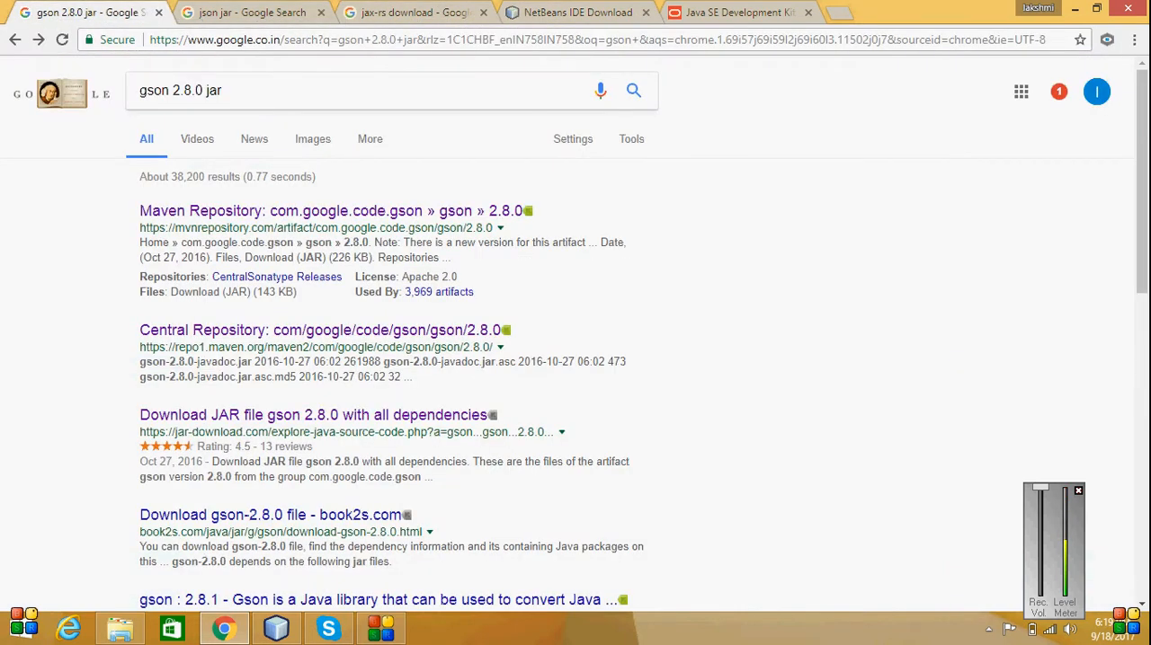
mouse_move(634, 90)
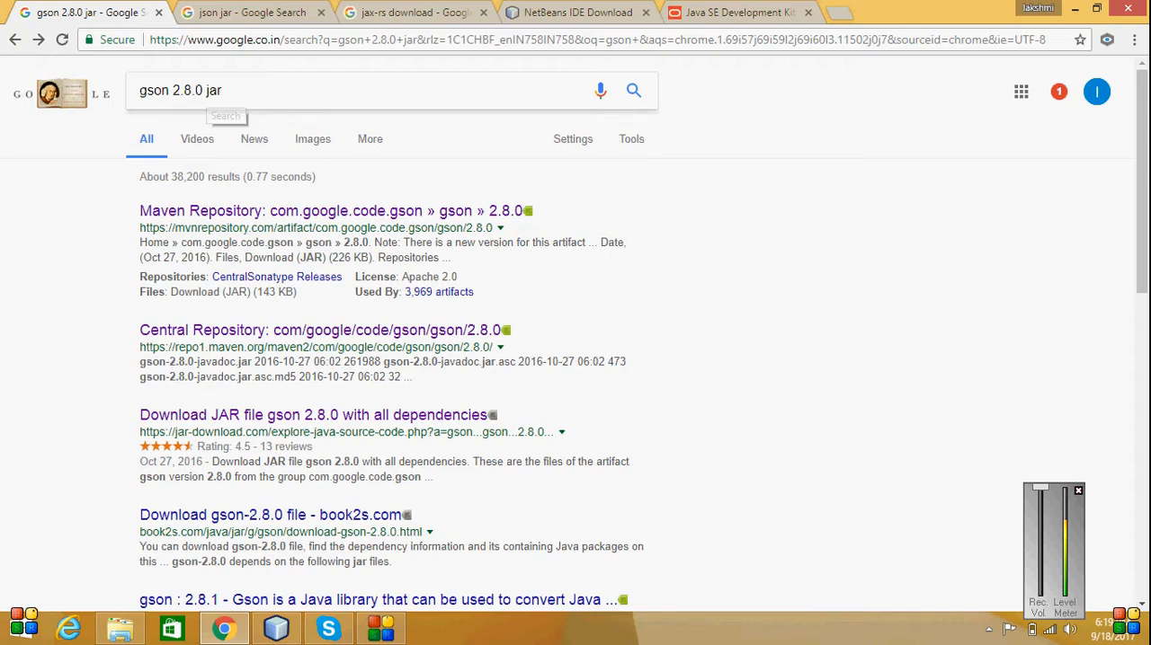
click(325, 210)
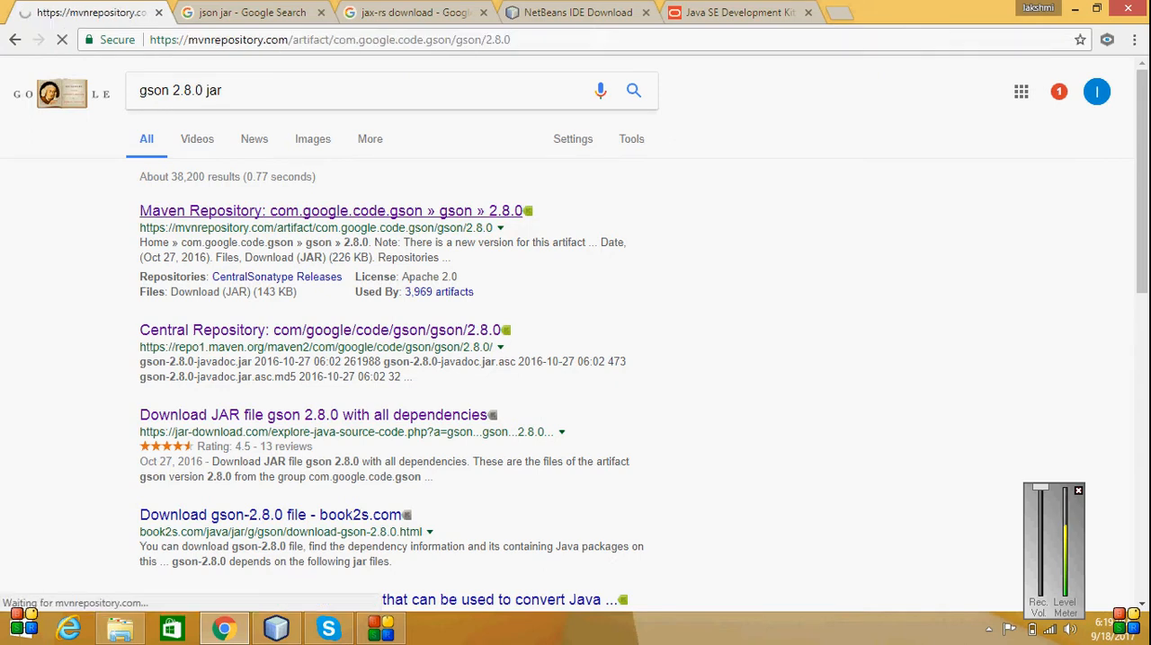
click(327, 211)
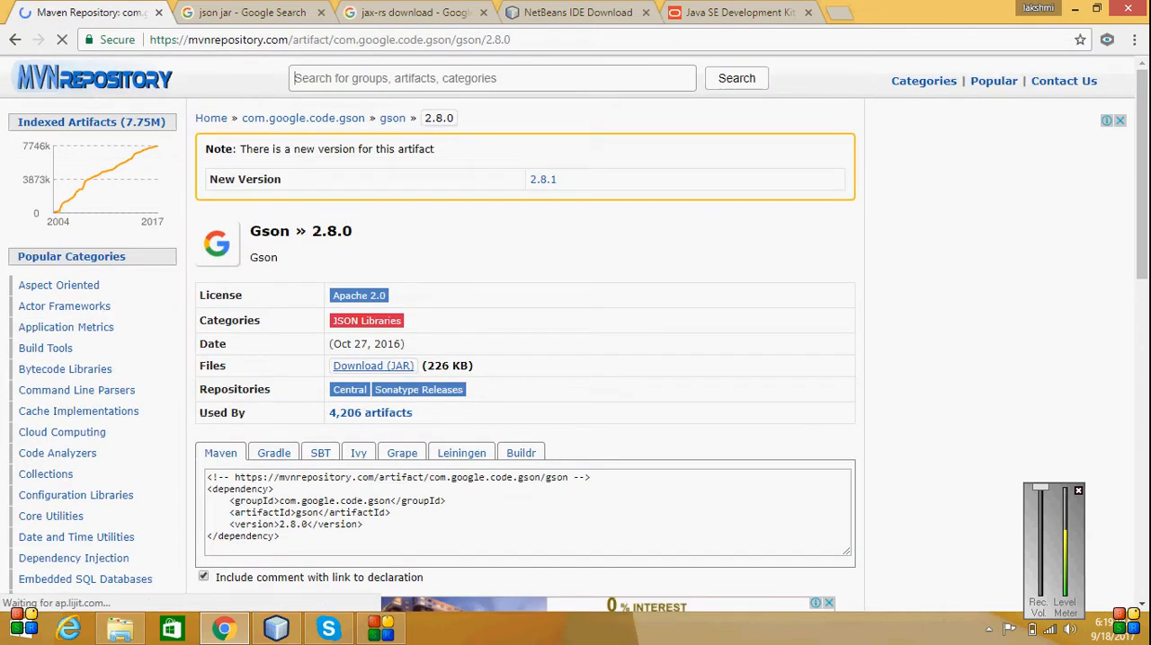
Open the Maven Repository org.json page for JSON In Java 20140107.
click(252, 13)
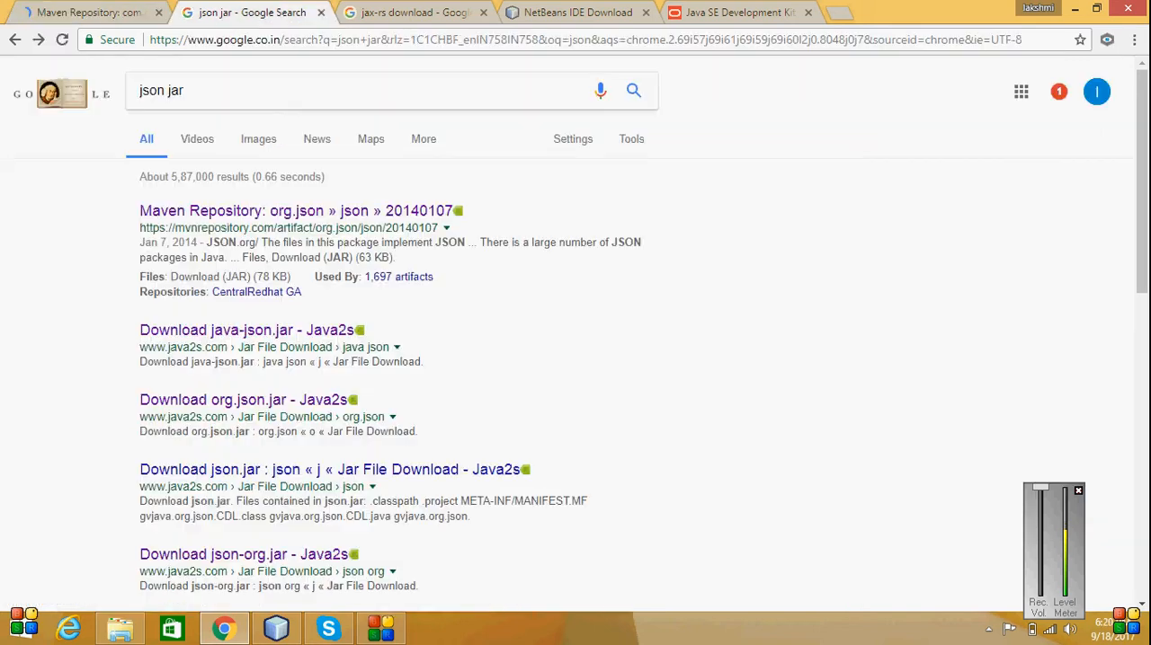
click(297, 210)
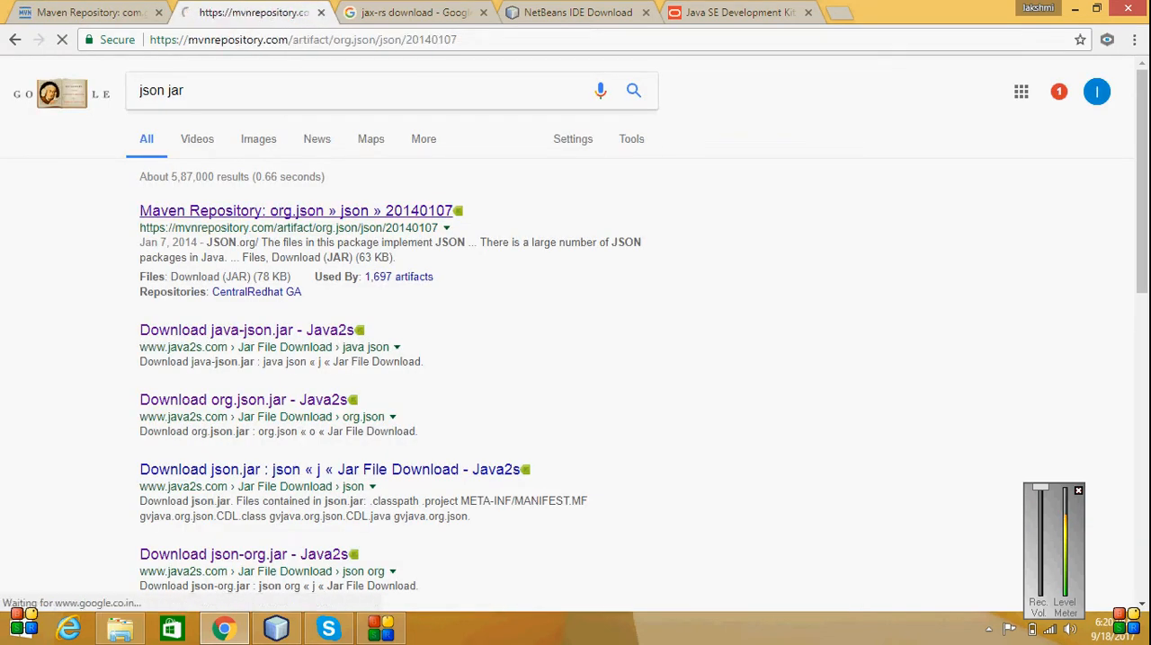
click(297, 211)
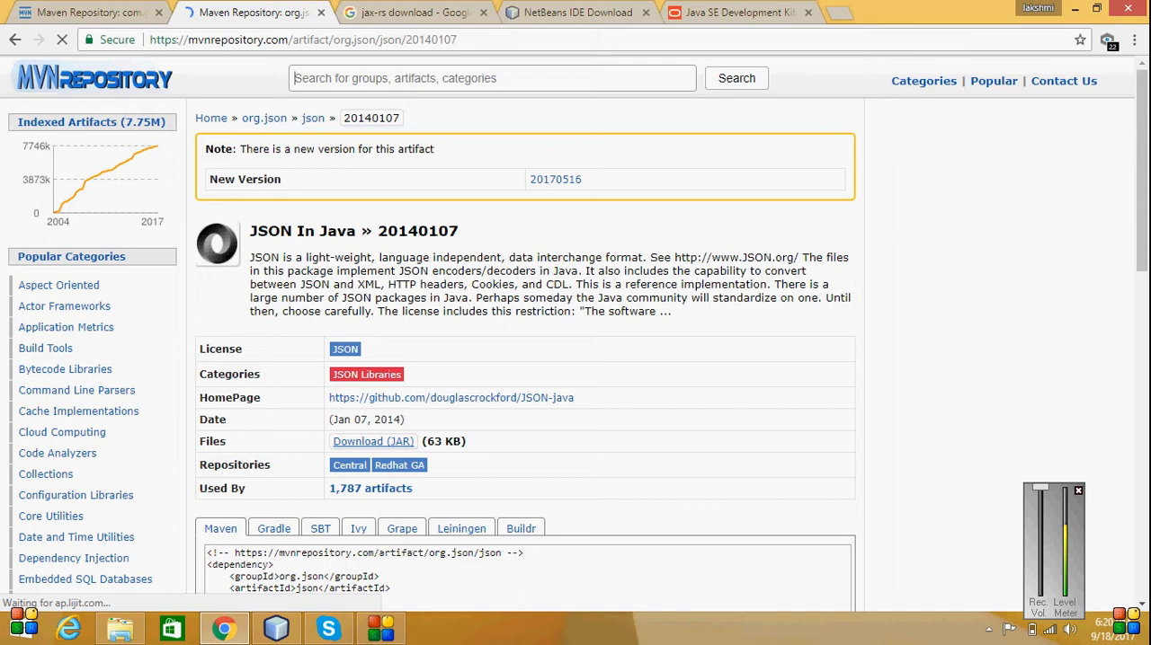
From the jax-rs results, visit Jersey, then open the JAX-RS 2.0 Oracle downloads page.
click(414, 12)
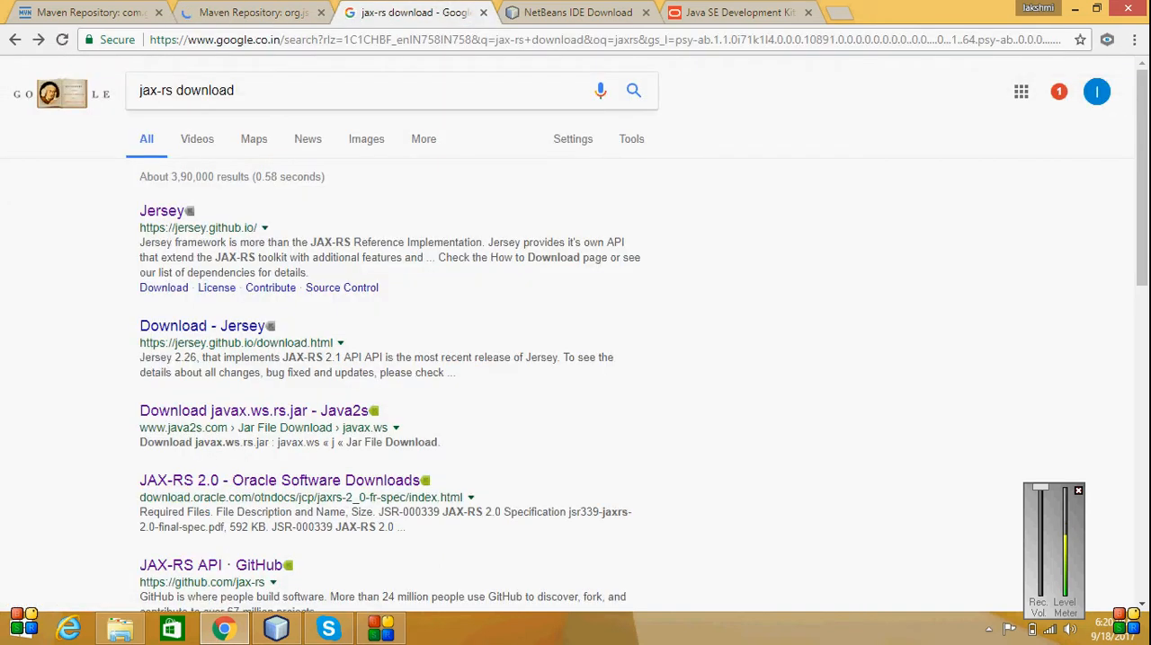
click(161, 210)
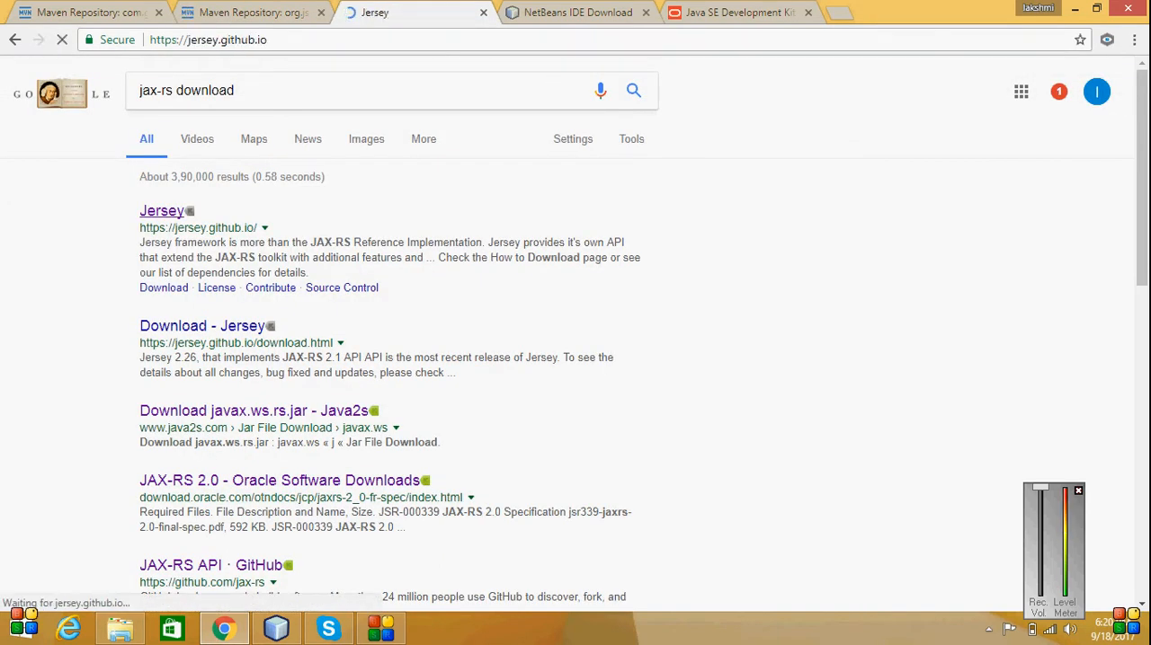
click(160, 210)
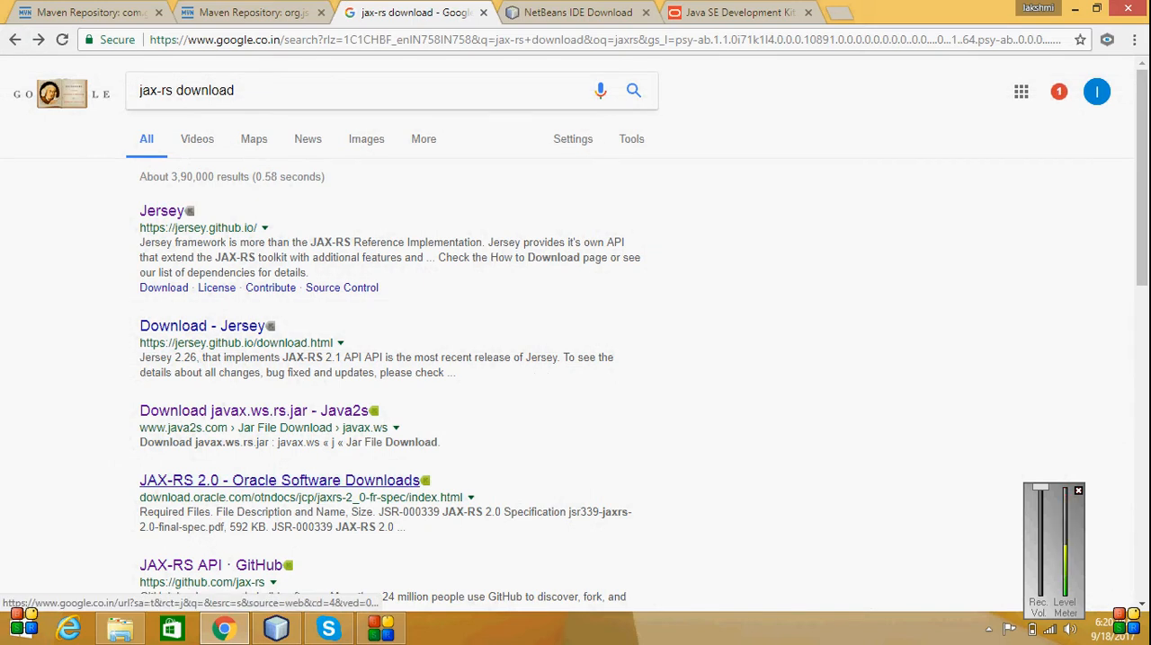
click(280, 480)
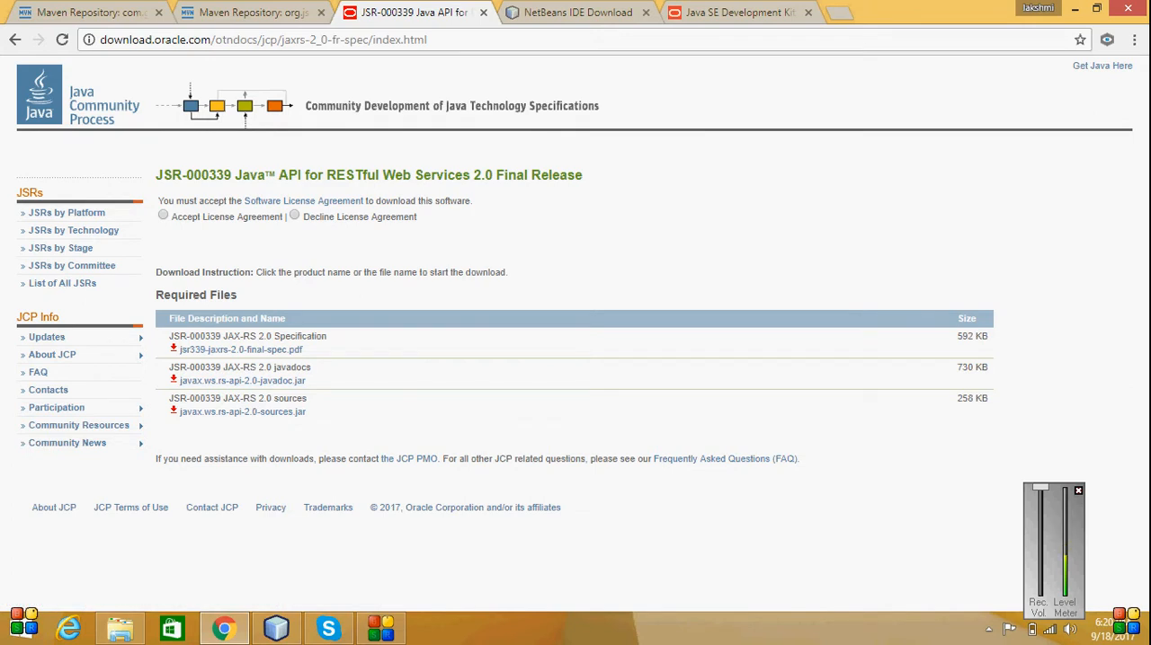
click(276, 627)
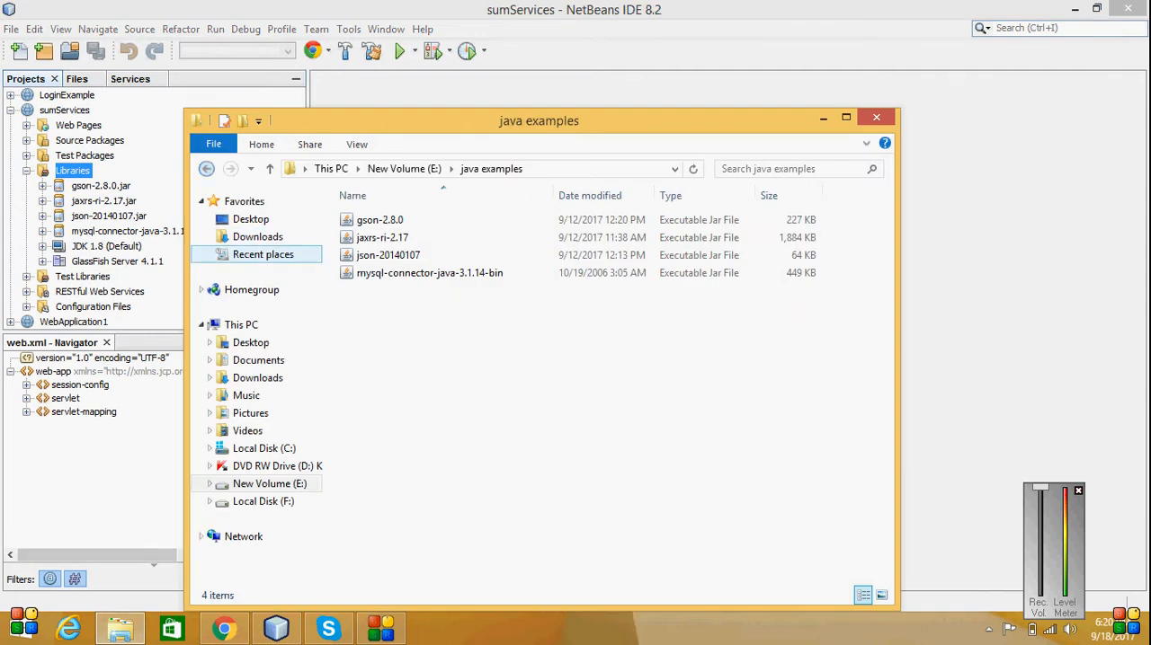
Check Downloads and the E: 'java examples' folder for the four jars, then close Explorer.
click(257, 237)
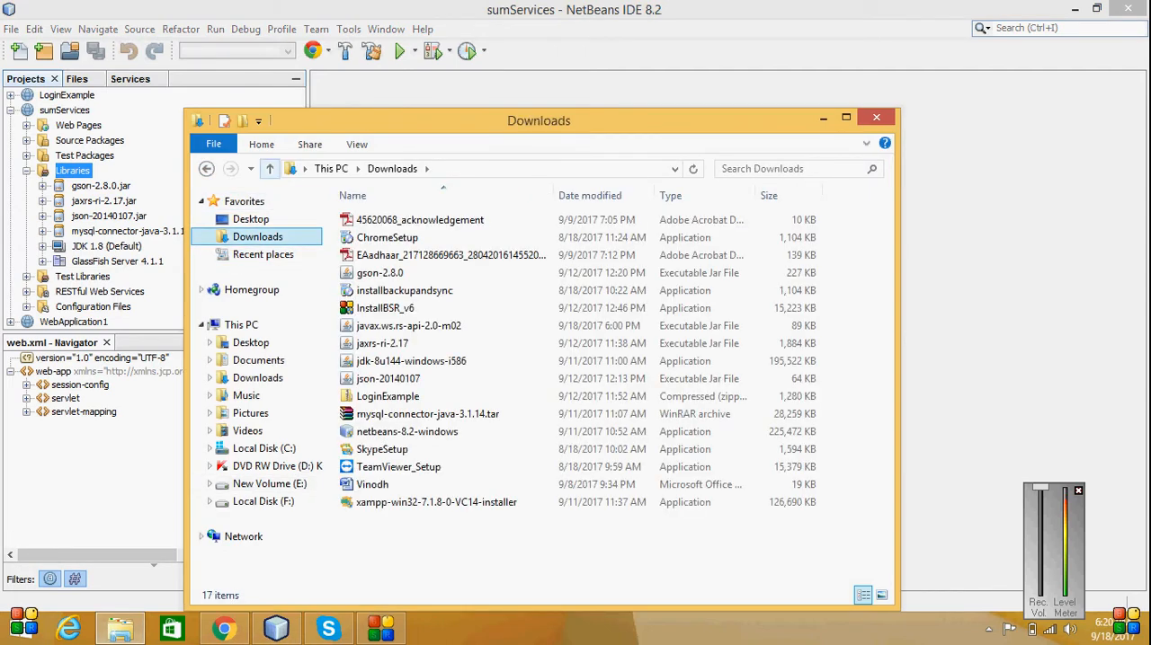
click(240, 324)
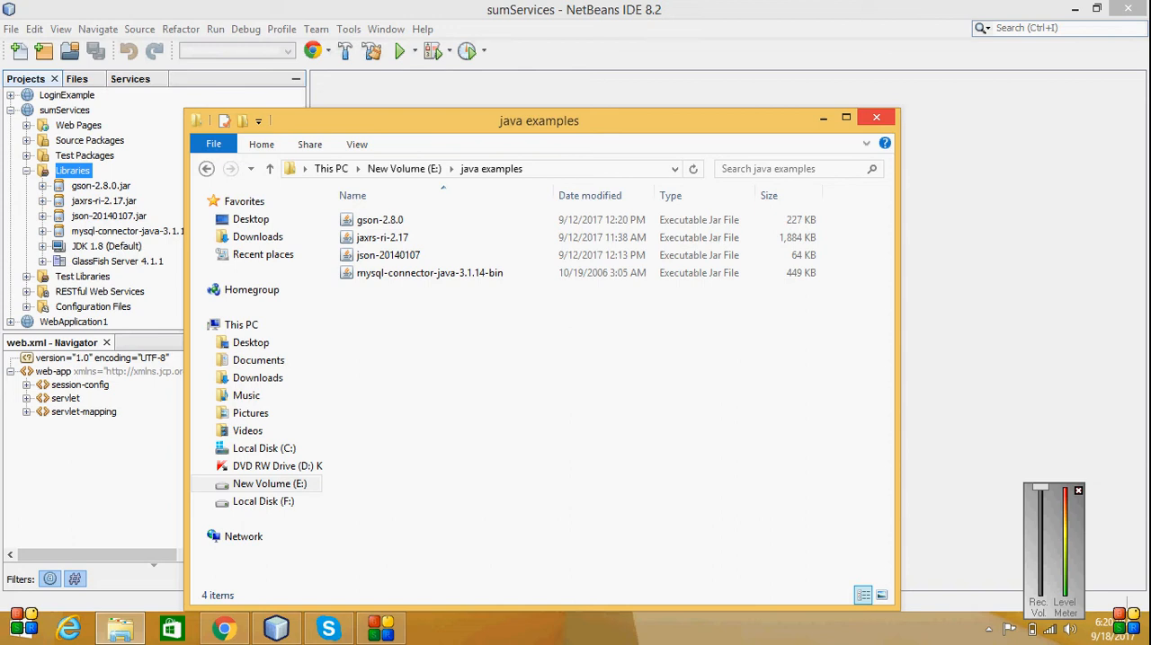
click(874, 117)
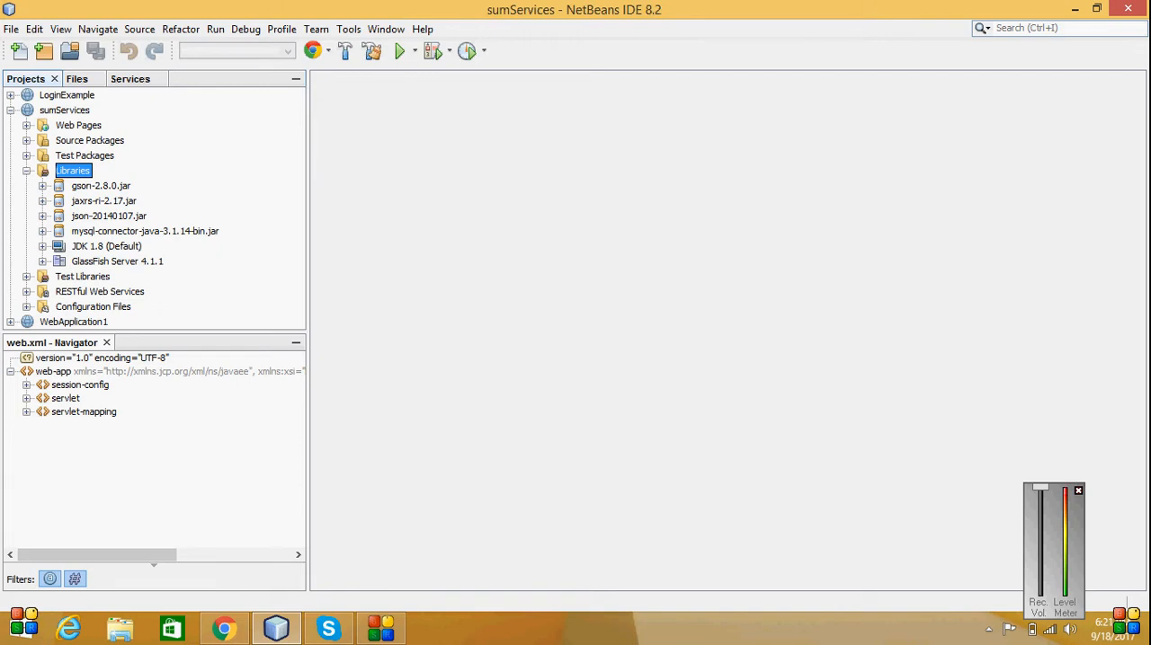
right_click(73, 171)
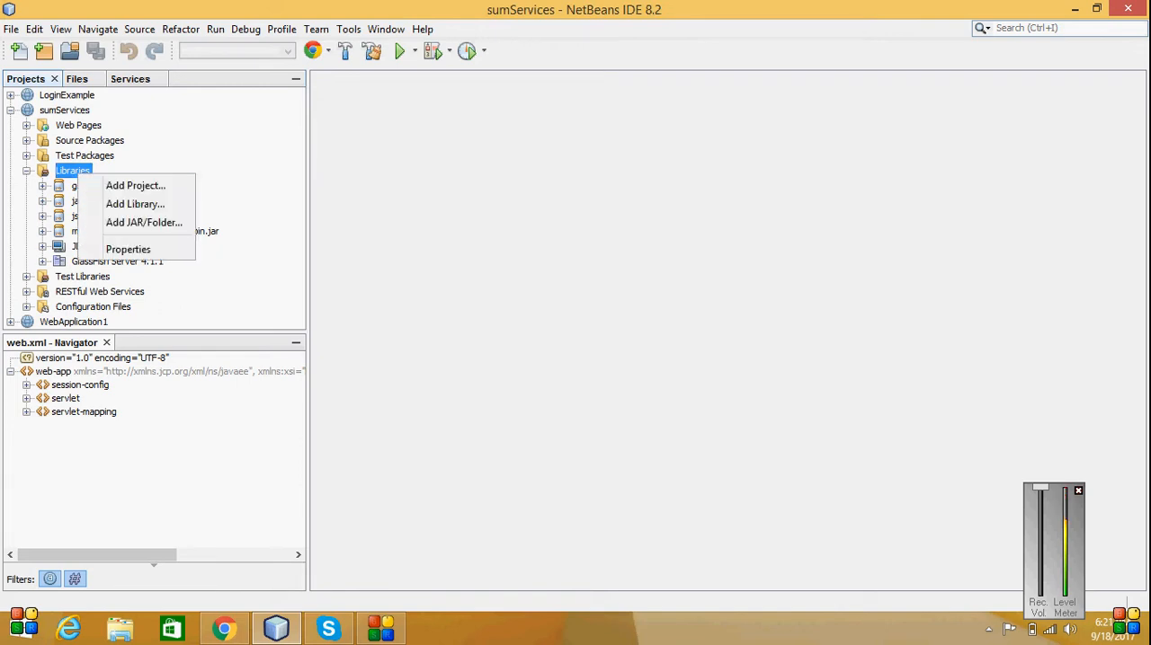
click(143, 222)
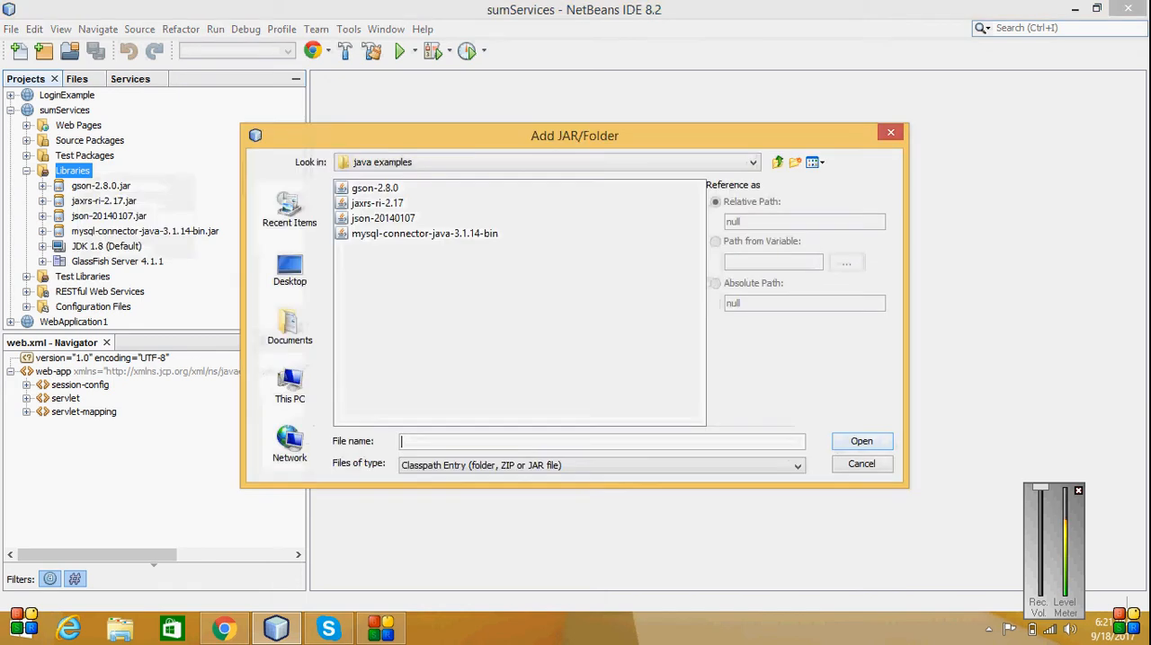
click(374, 188)
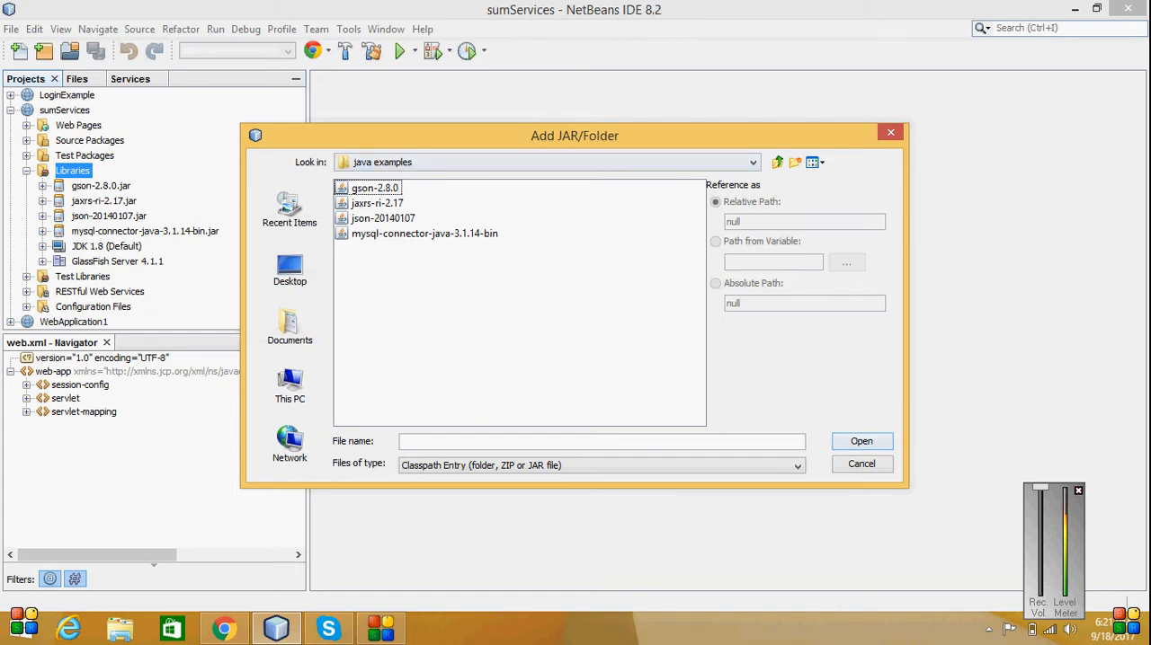
click(860, 464)
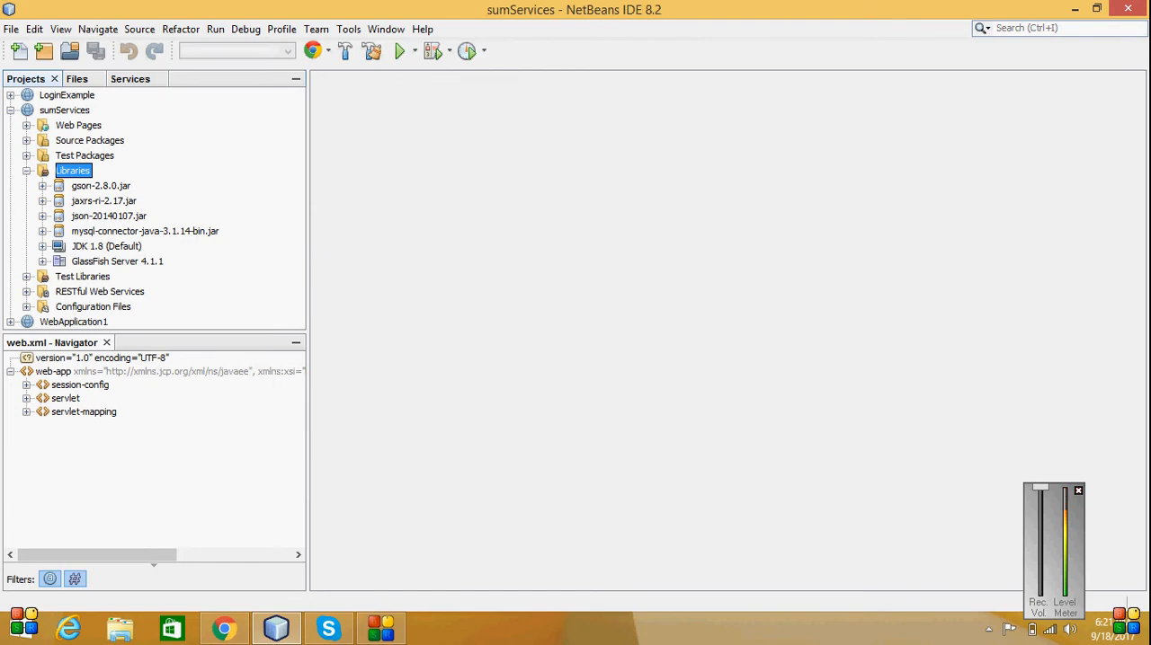
mouse_move(144, 231)
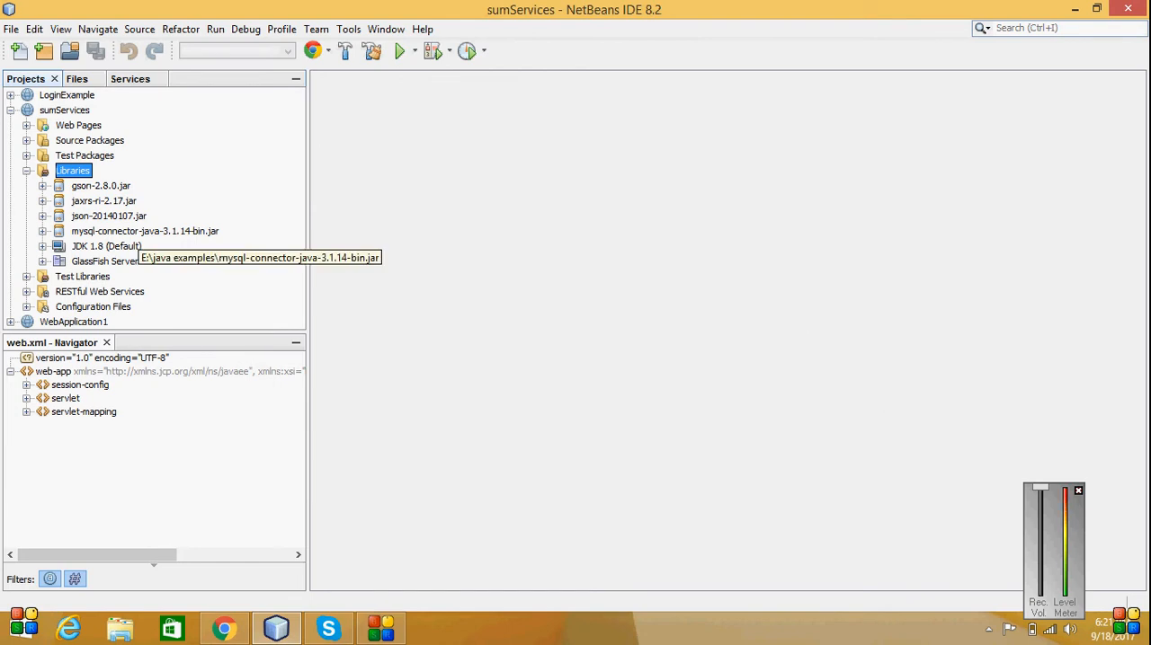